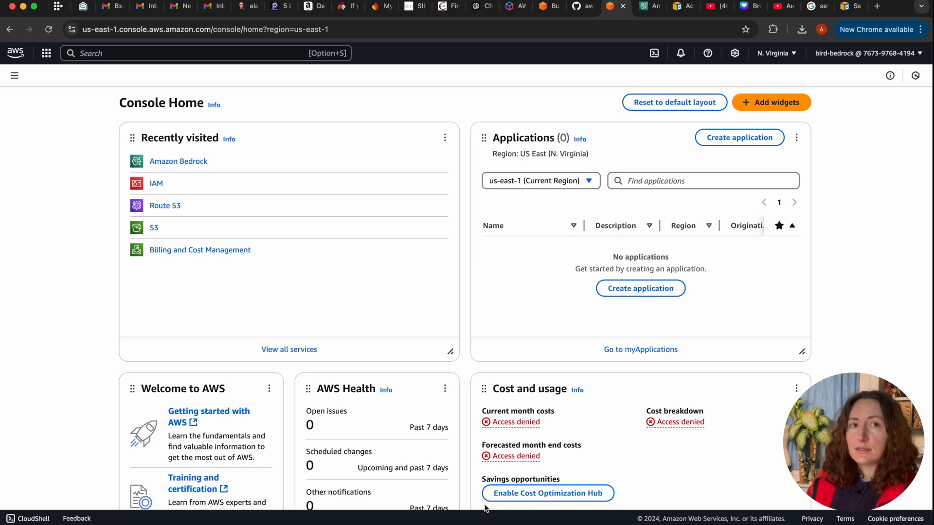
mouse_move(383, 299)
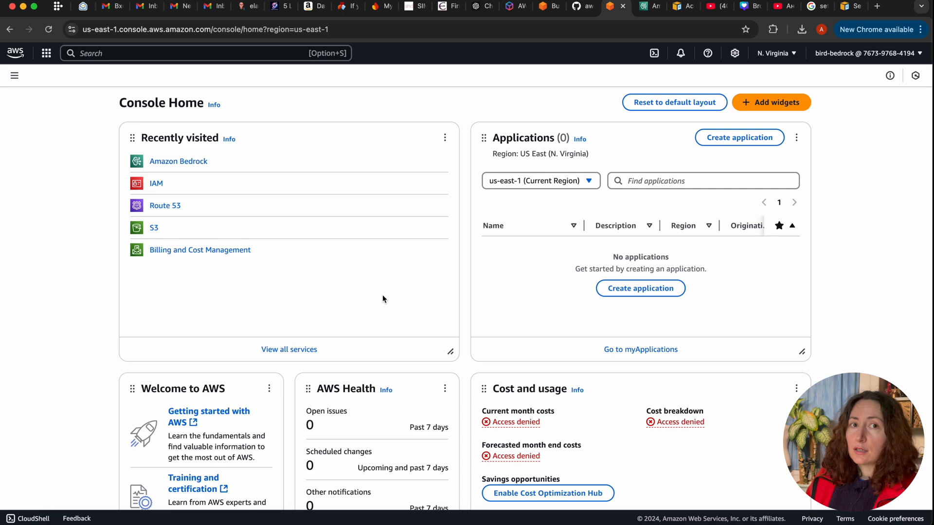
mouse_move(649, 323)
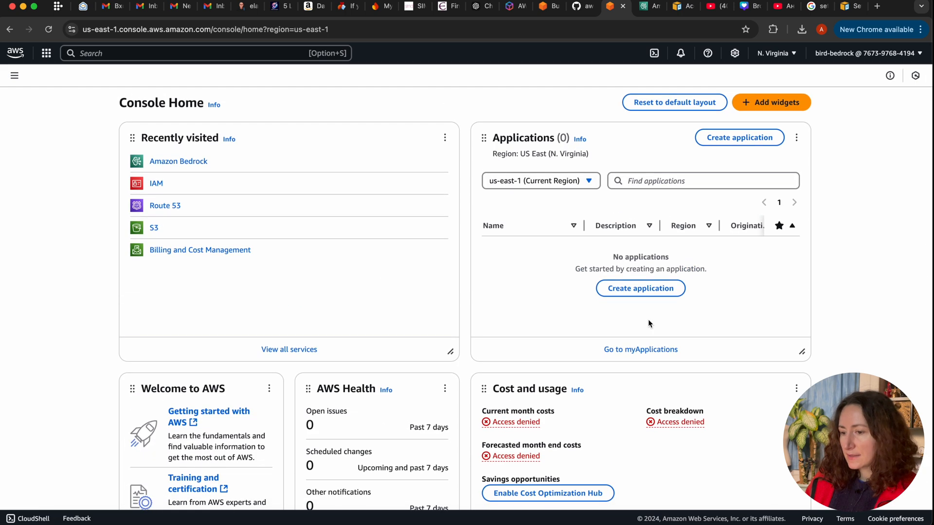
mouse_move(888, 264)
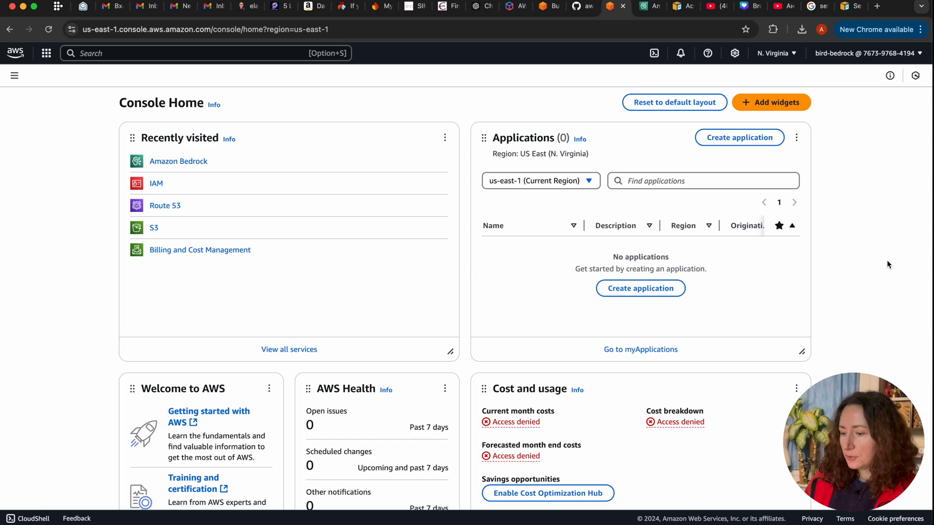
Open the IAM user's Security credentials page and scroll to the empty Access keys section
left_click(864, 53)
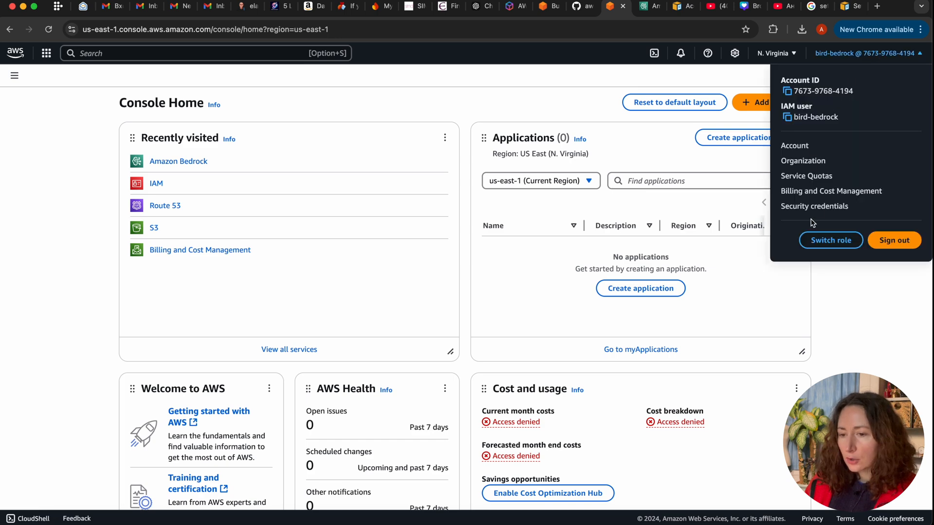
left_click(814, 206)
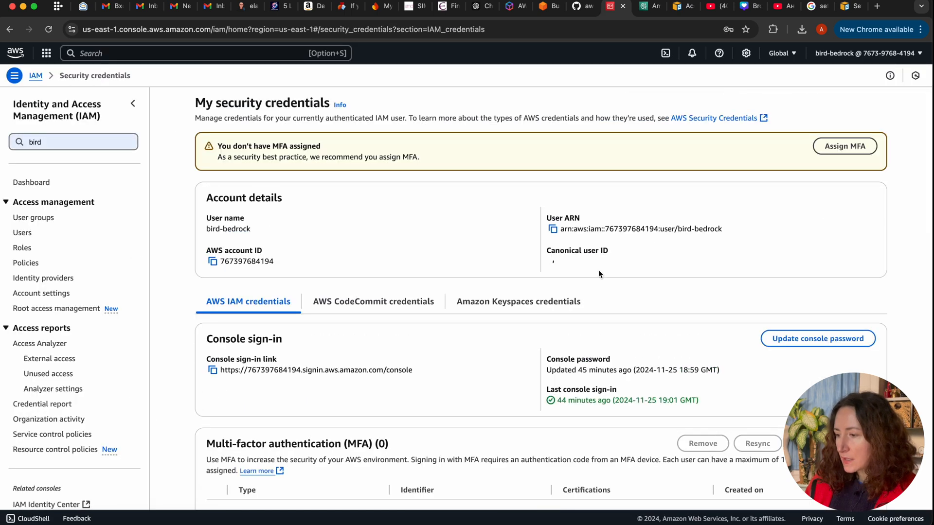
scroll("down", 3)
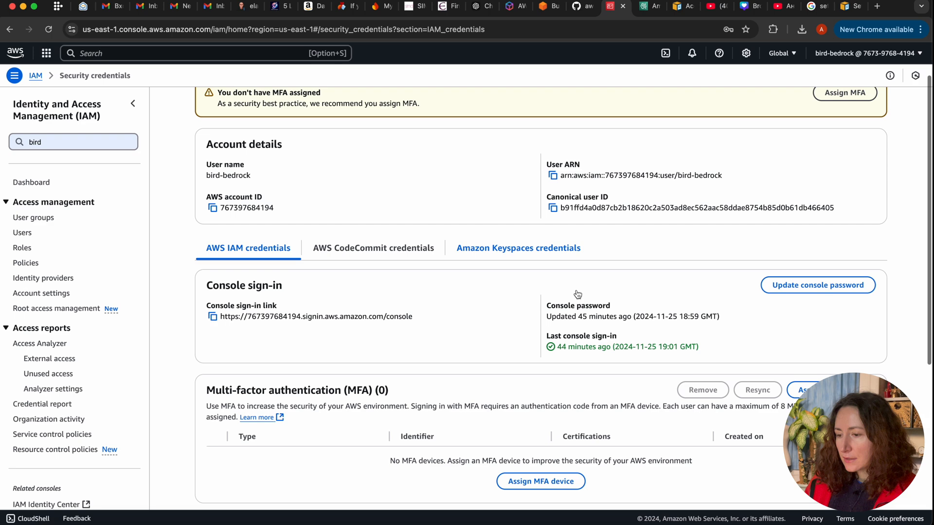
scroll("down", 3)
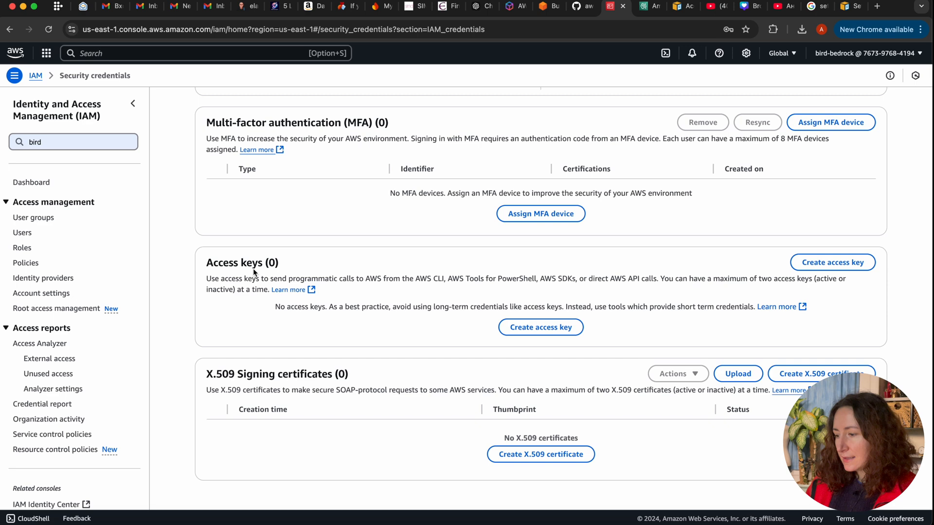
mouse_move(285, 265)
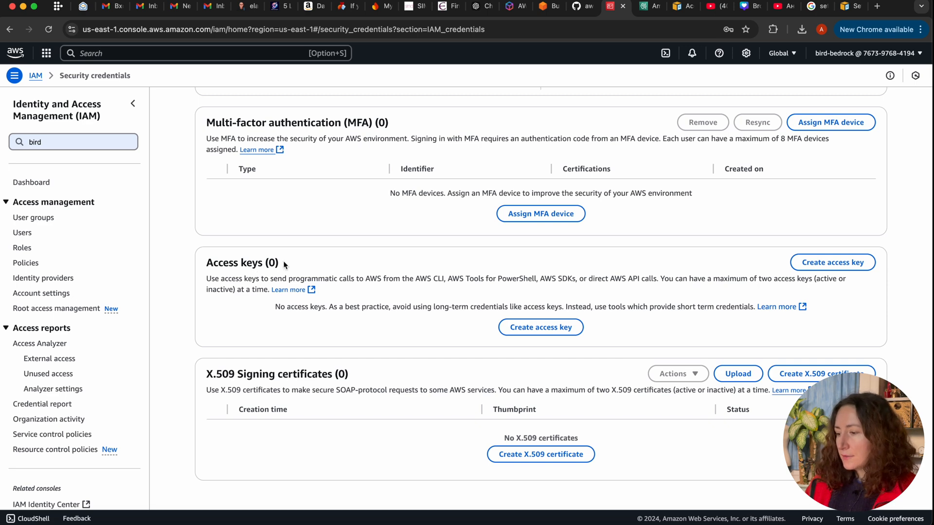
mouse_move(659, 279)
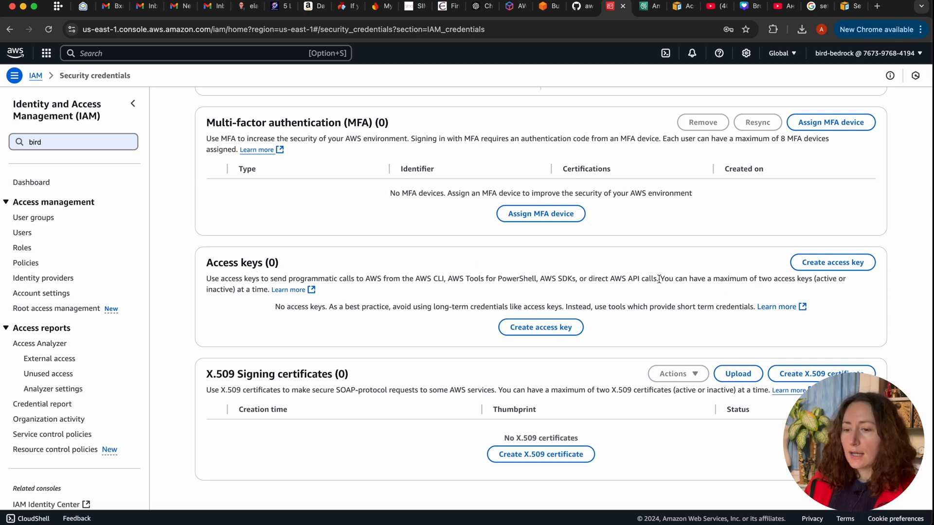
Begin a new access key with the Local code use case and acknowledge the recommendation
left_click(832, 262)
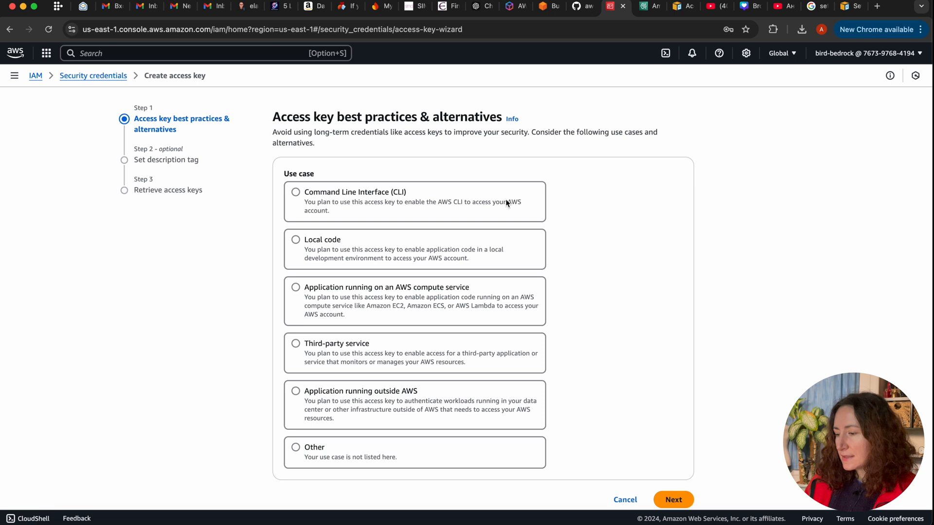
mouse_move(529, 219)
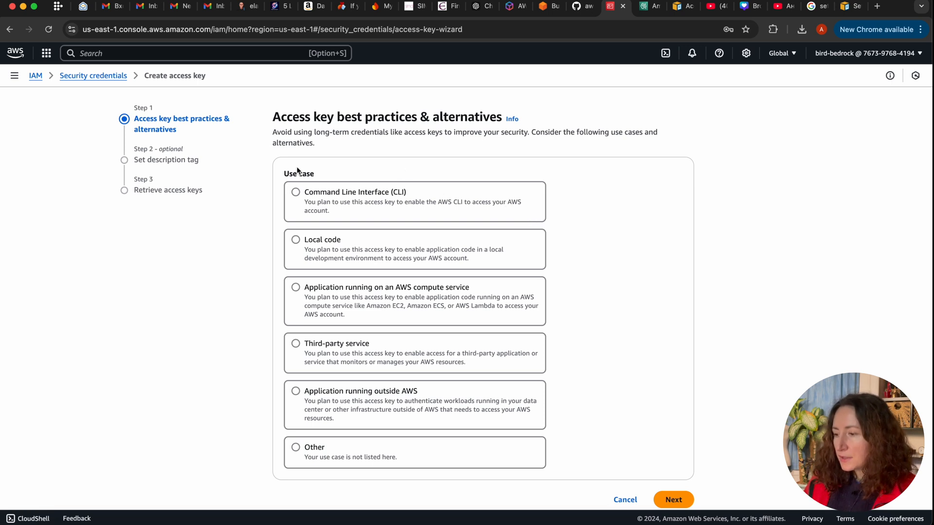
left_click(296, 240)
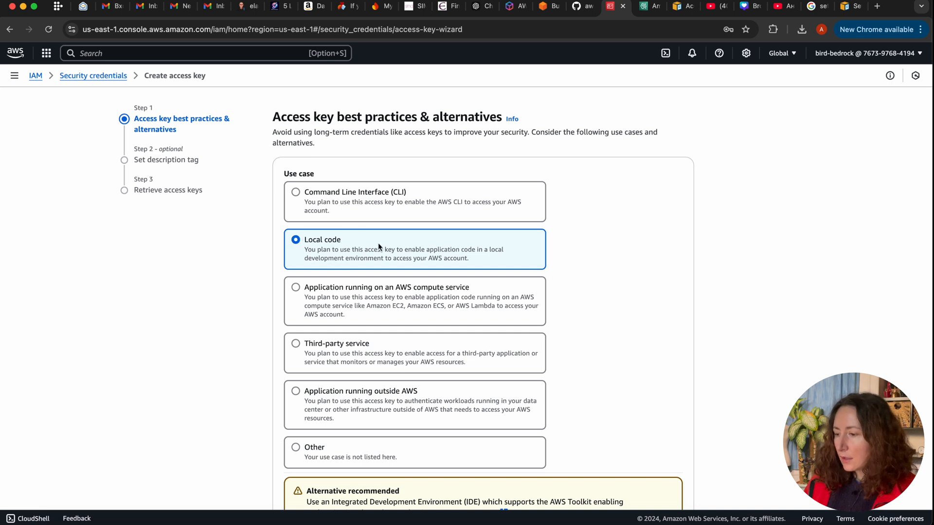
scroll("down", 3)
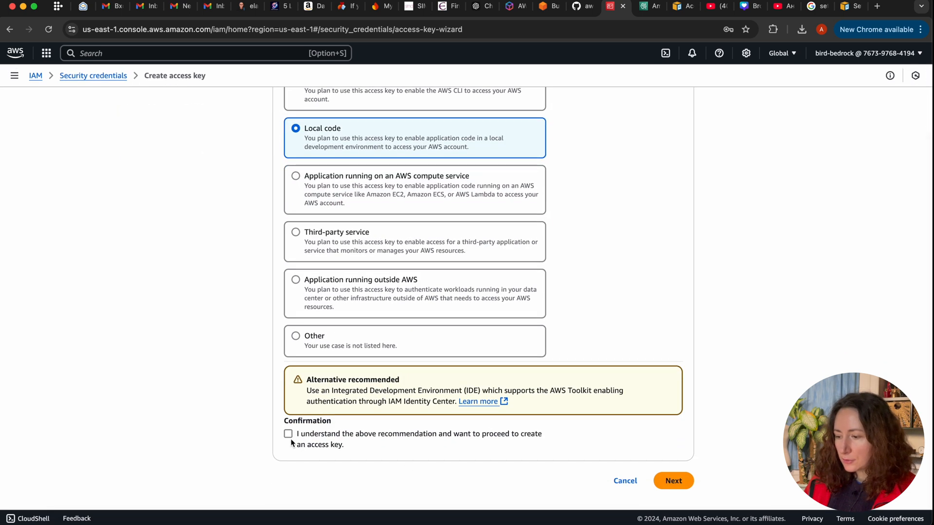
left_click(288, 433)
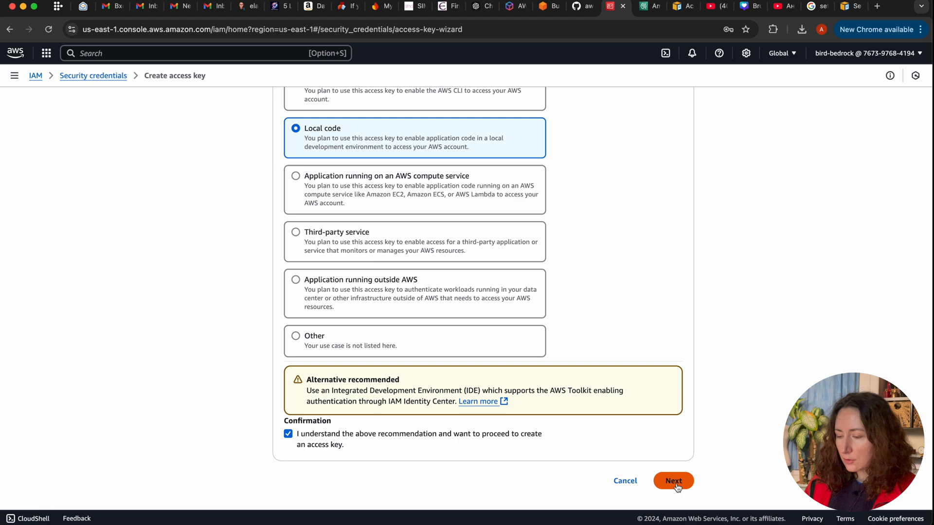
Create the access key, download its credentials .csv file, and finish the wizard
left_click(674, 481)
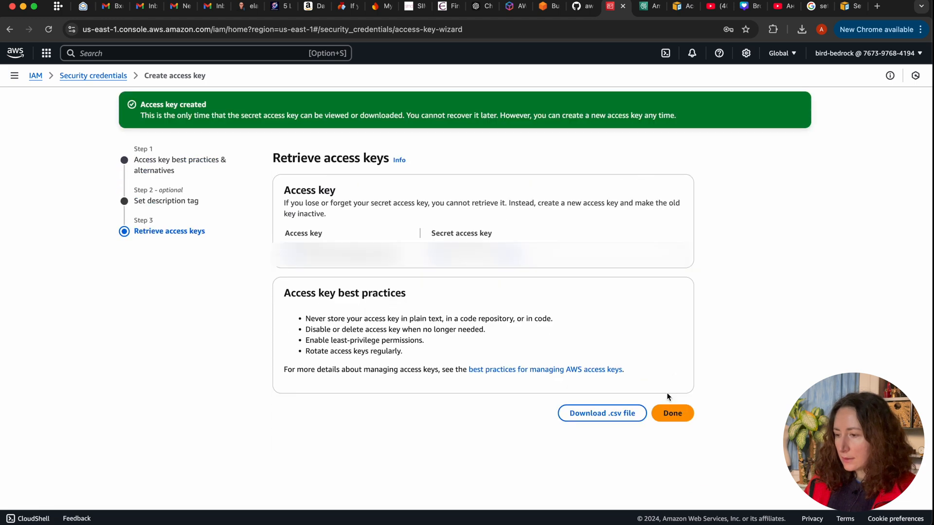
mouse_move(632, 294)
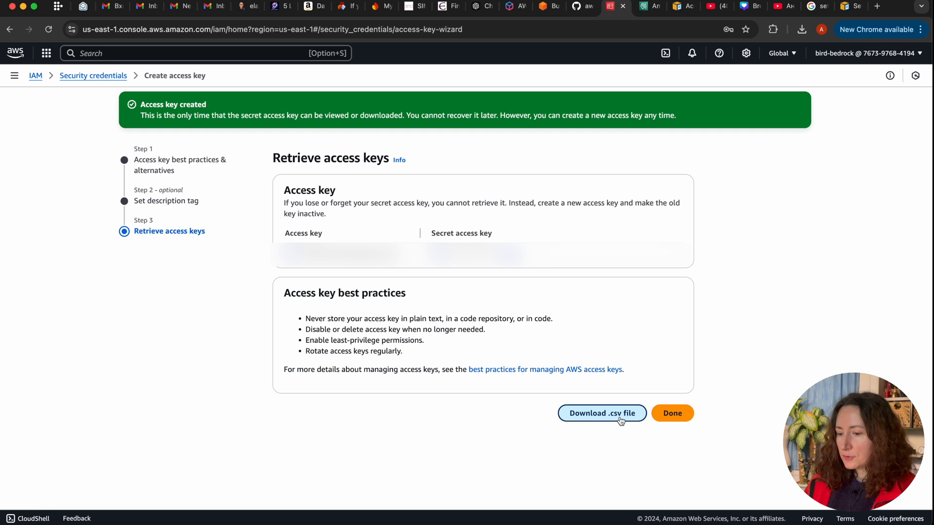
left_click(602, 413)
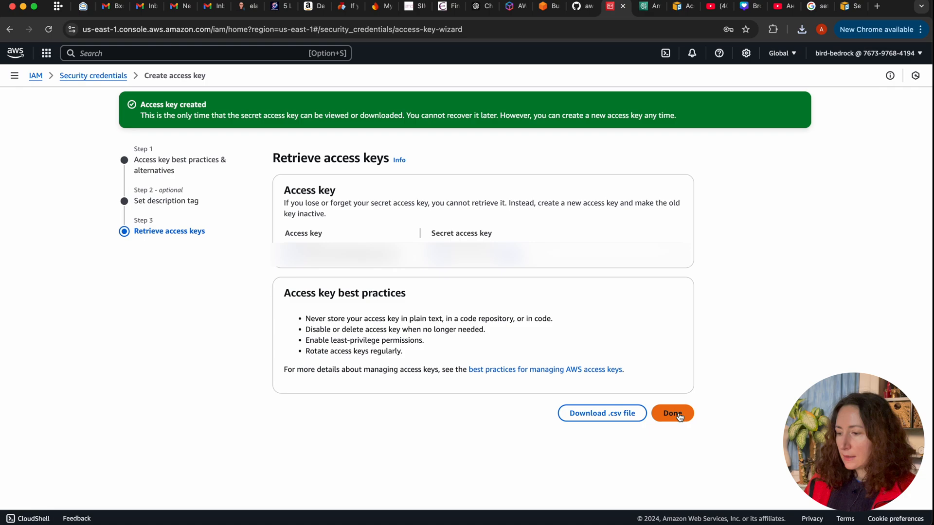
left_click(672, 413)
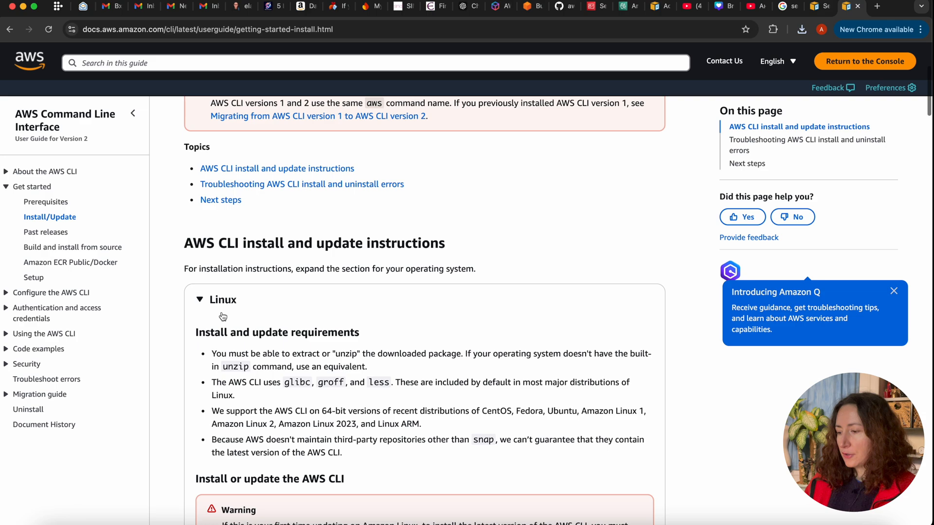
Expand the macOS section of the AWS CLI install guide to show installer and version-check commands
scroll("down", 3)
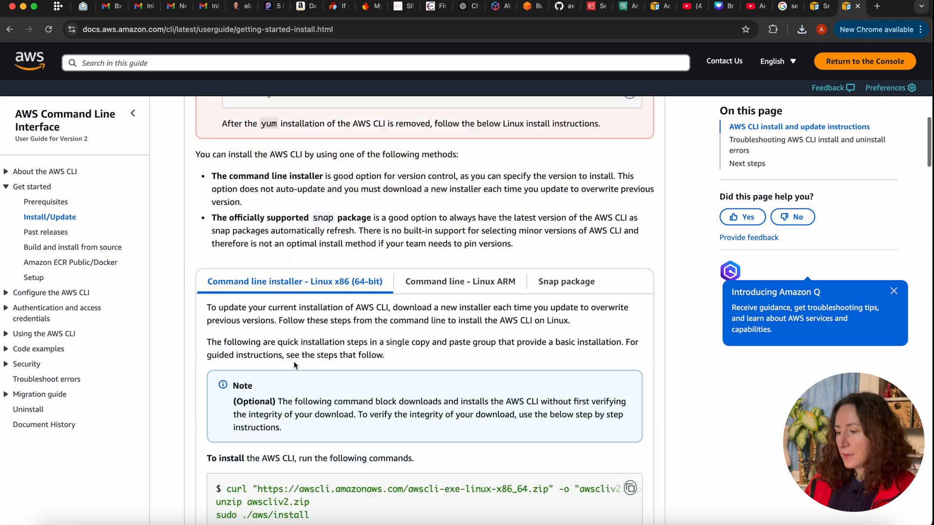
scroll("up", 3)
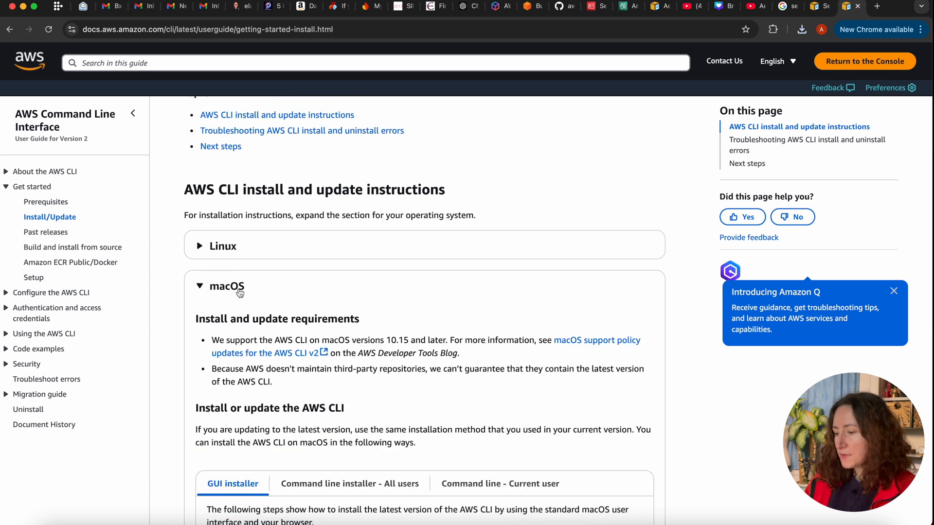
scroll("down", 3)
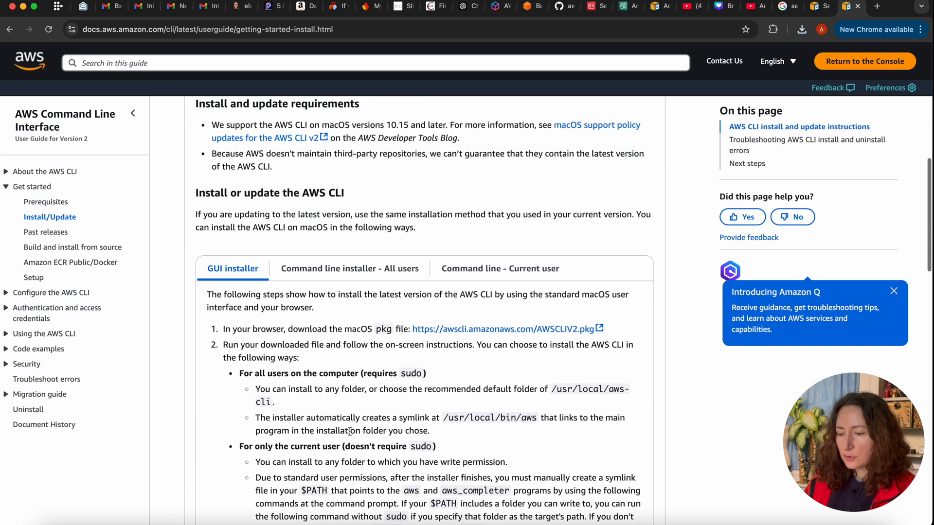
left_click(349, 269)
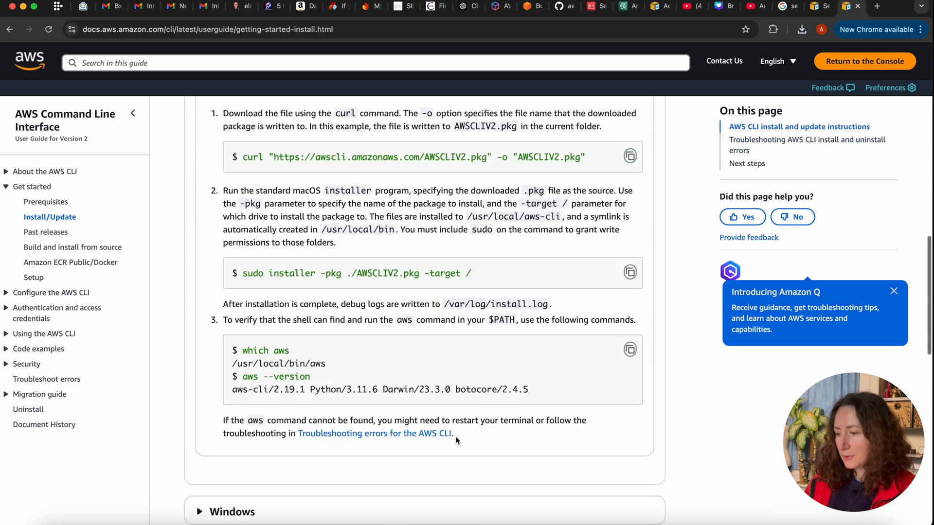
scroll("up", 3)
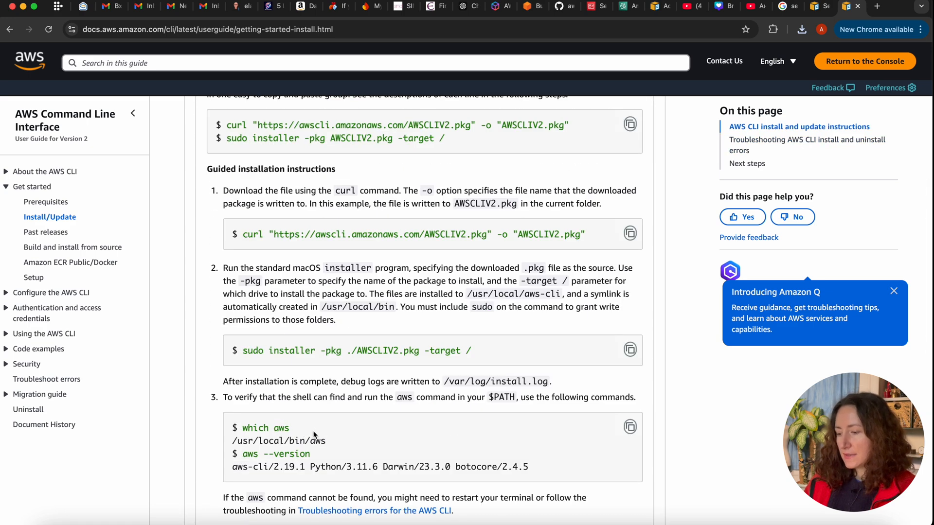
mouse_move(523, 421)
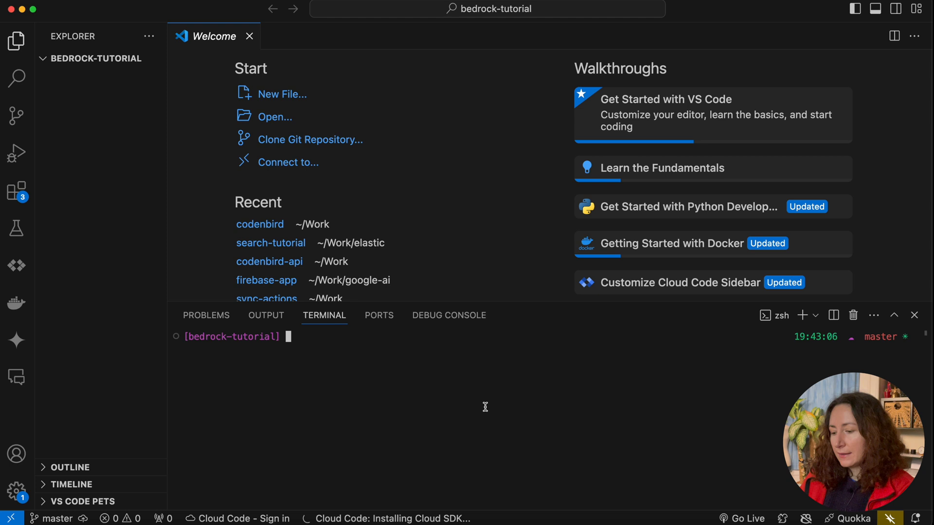
Run aws configure with the access key, secret key, region us-east-1 and json output
type("a")
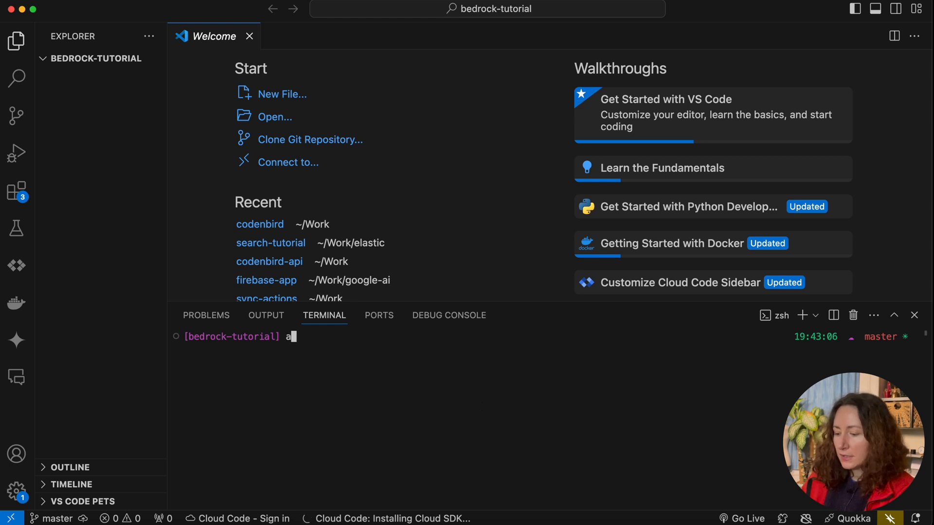
type("ws confi")
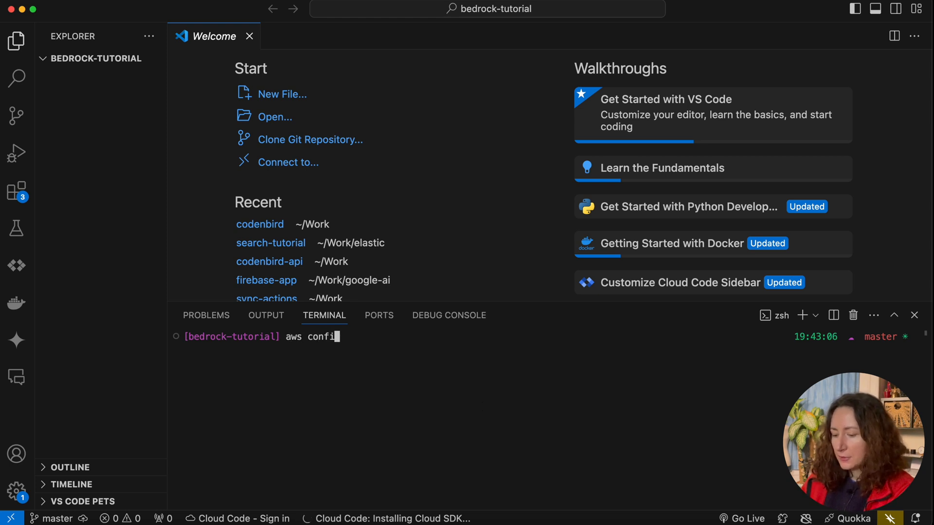
key("Enter")
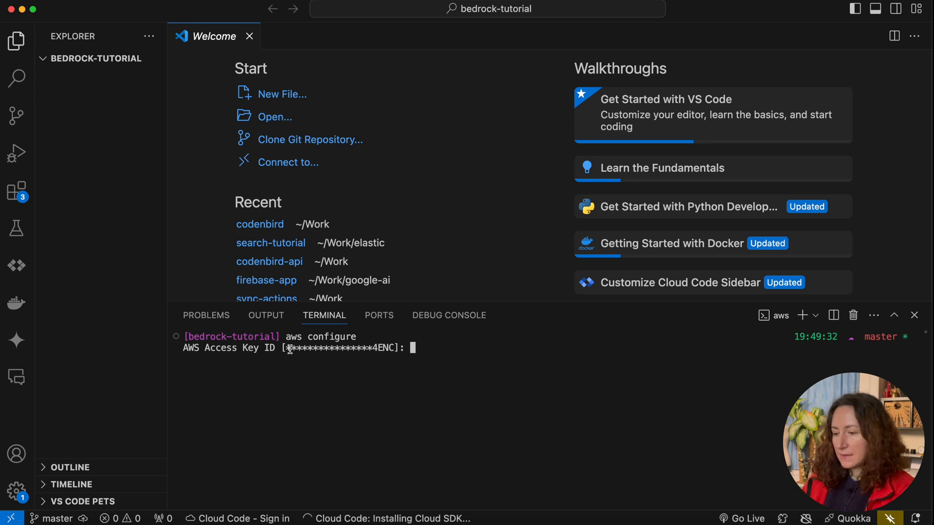
mouse_move(349, 384)
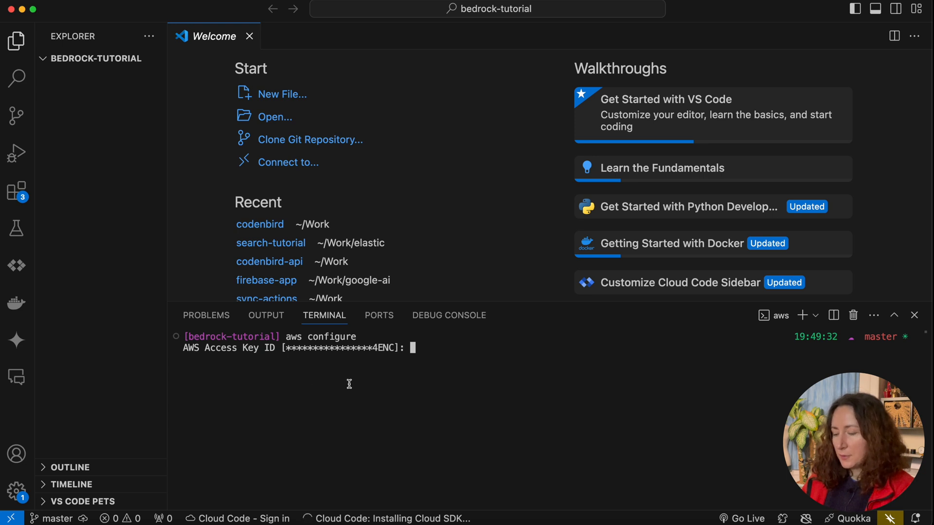
mouse_move(697, 457)
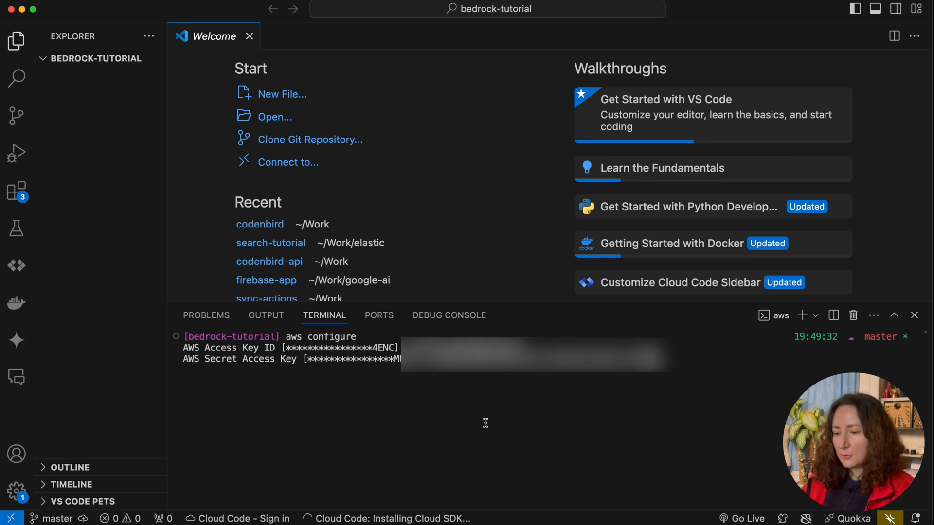
key("Enter")
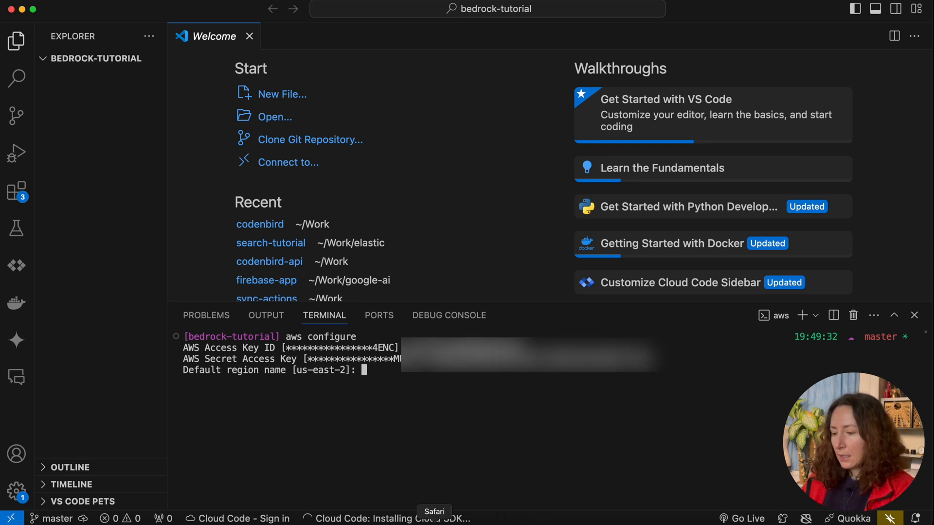
type("us-east-1")
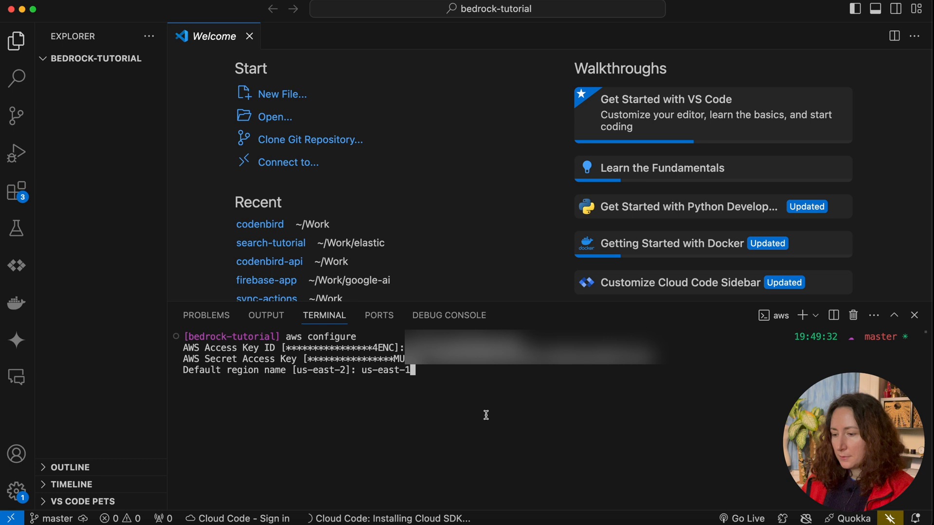
key("Enter")
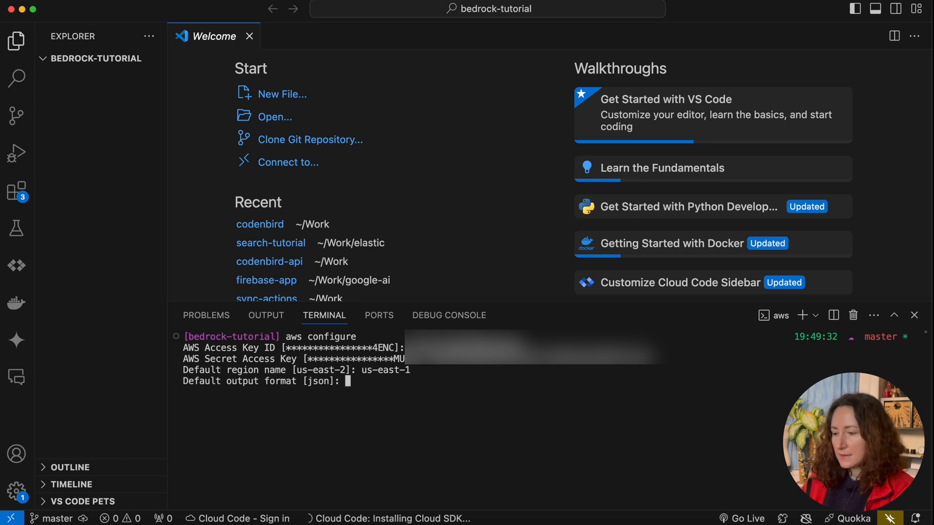
key("Enter")
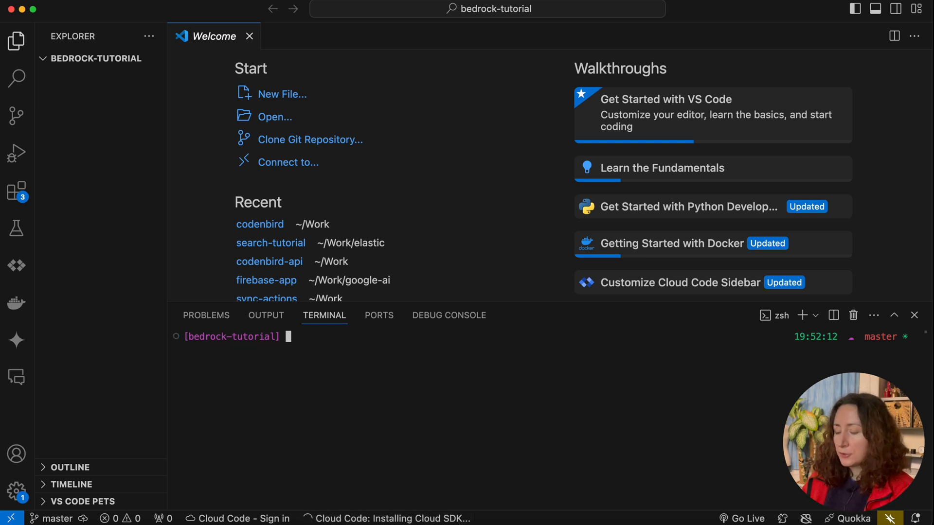
Run aws configure list and aws configure list-profiles, showing us-east-1 and profiles default and anna
type("aws configure list")
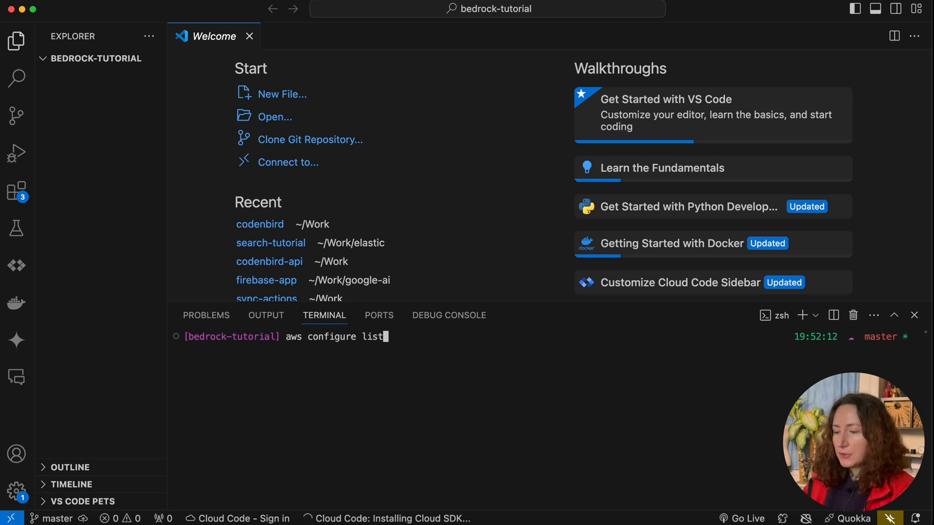
key("Enter")
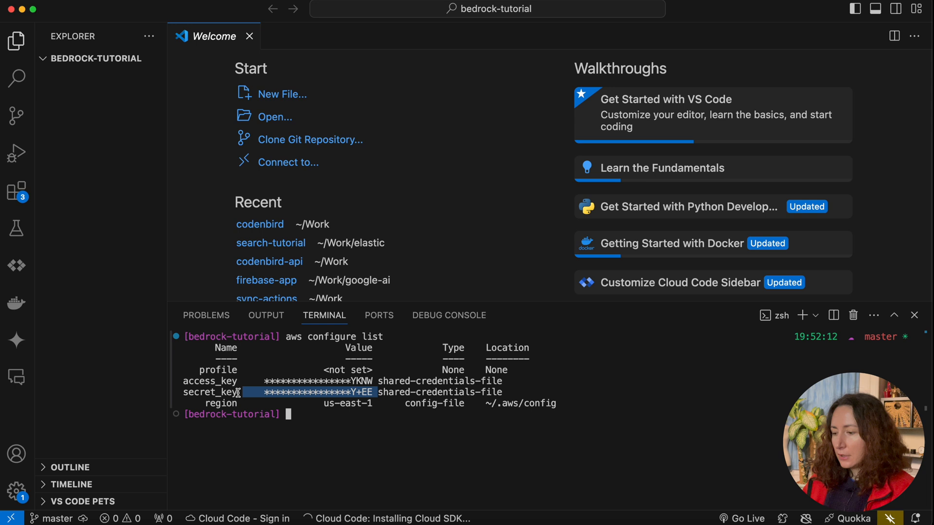
left_click(416, 442)
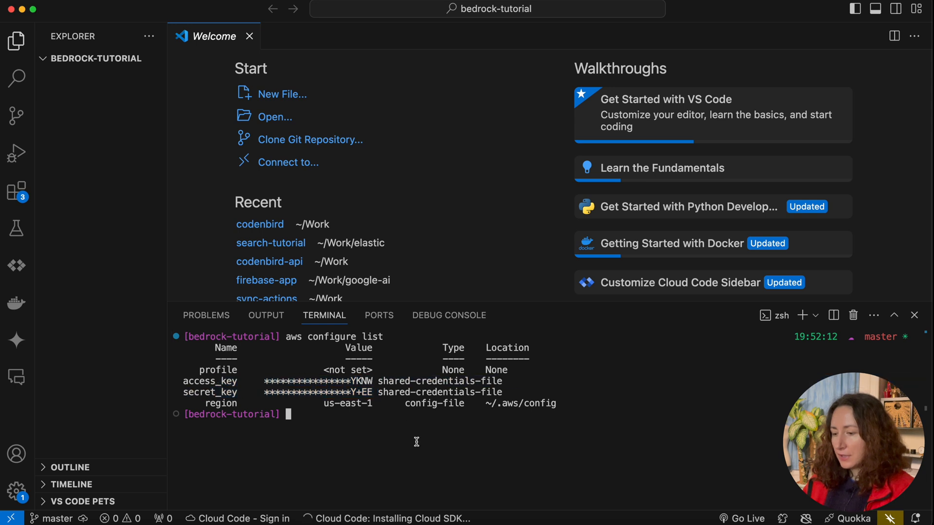
mouse_move(442, 476)
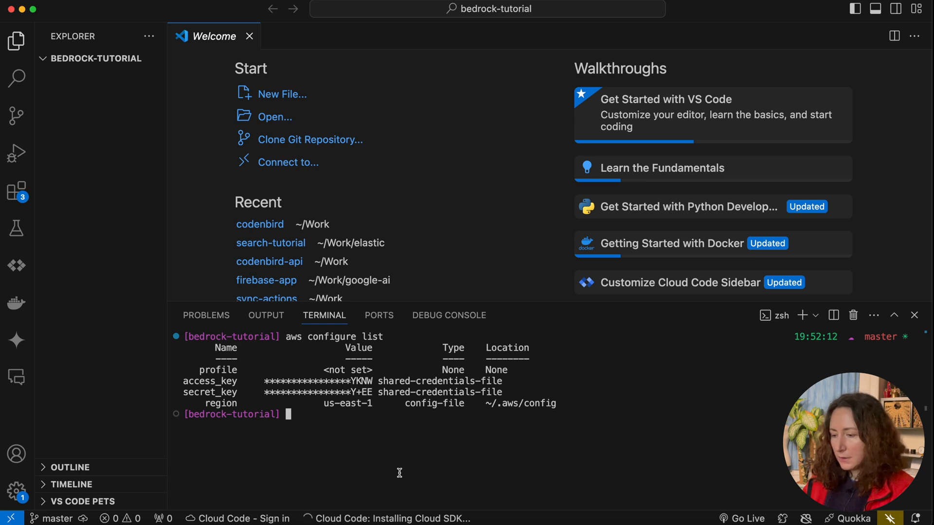
type("aws configure list-profiles")
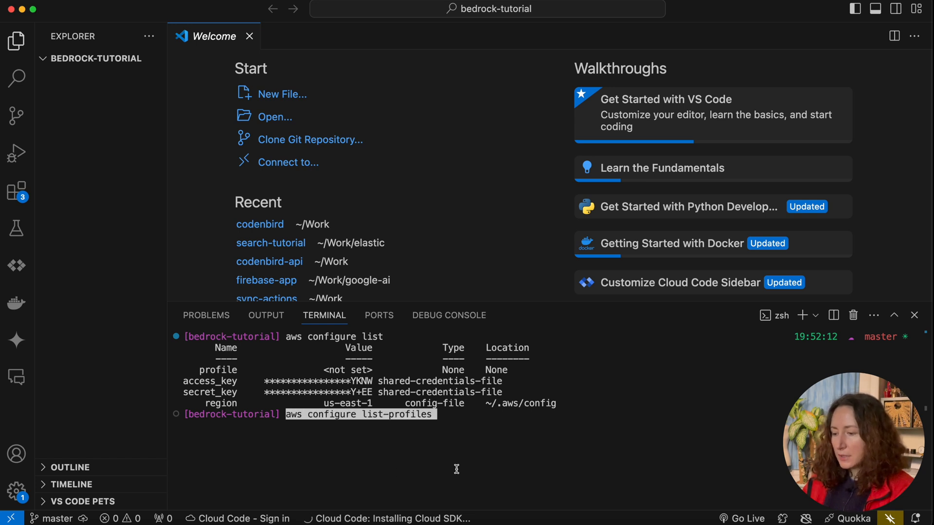
key("Enter")
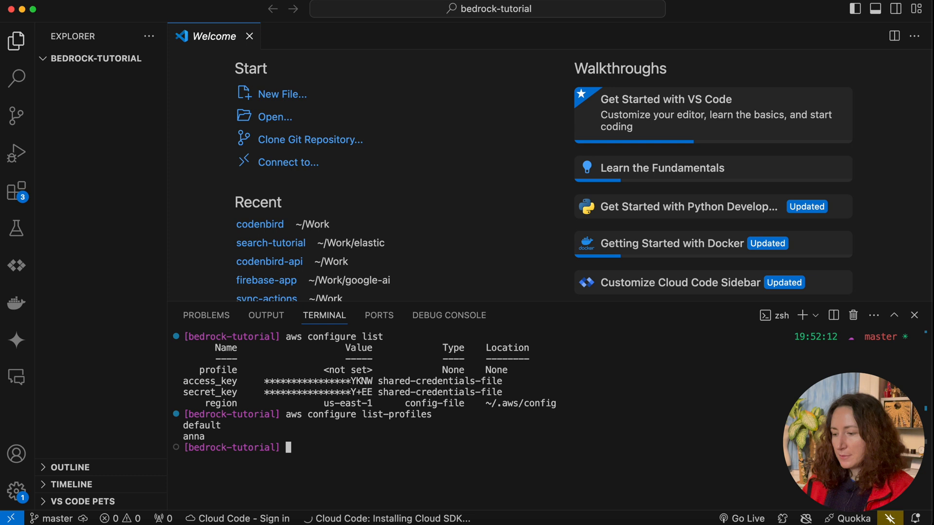
mouse_move(338, 453)
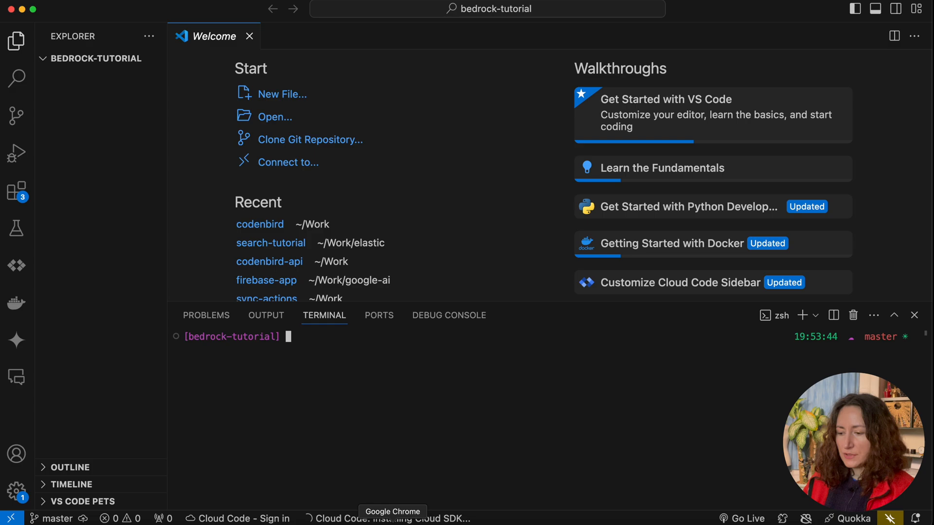
Copy the AWS CLI converse sample from Bedrock's Claude Iceland travel-guide example
left_click(392, 511)
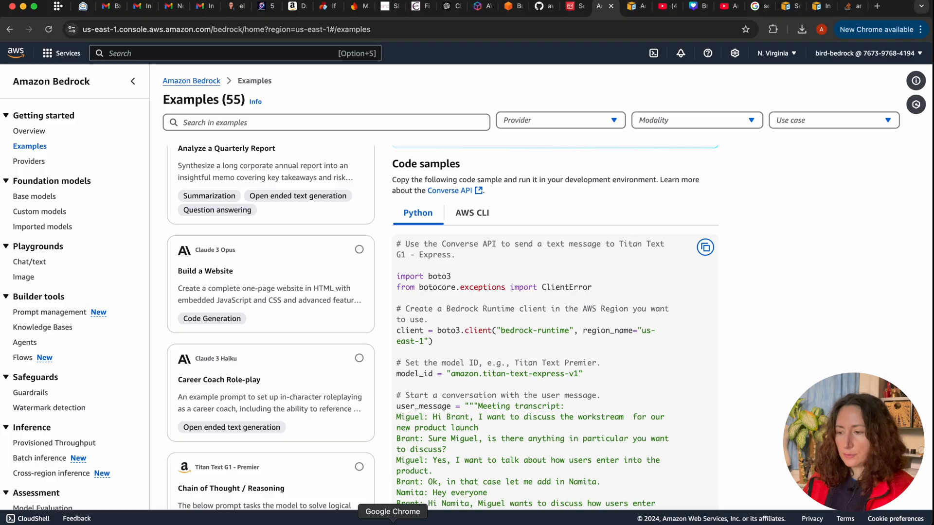
scroll("down", 3)
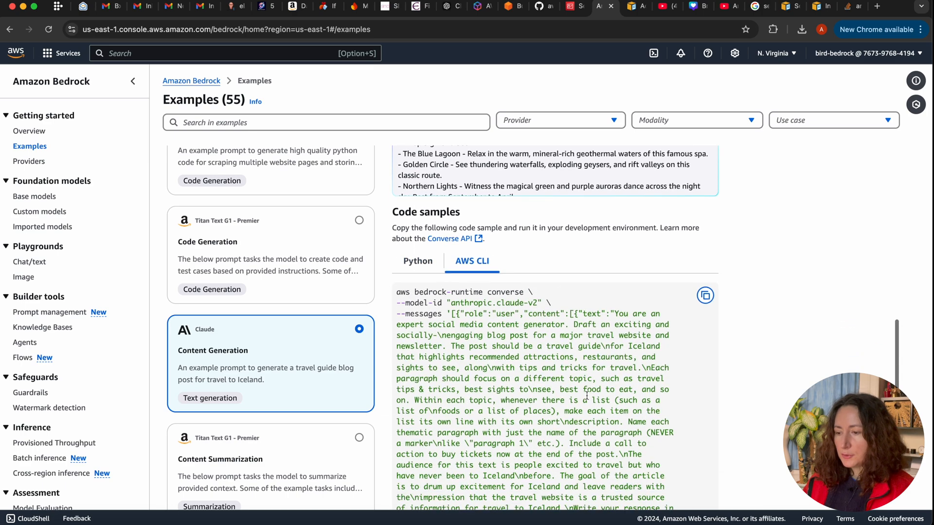
scroll("down", 3)
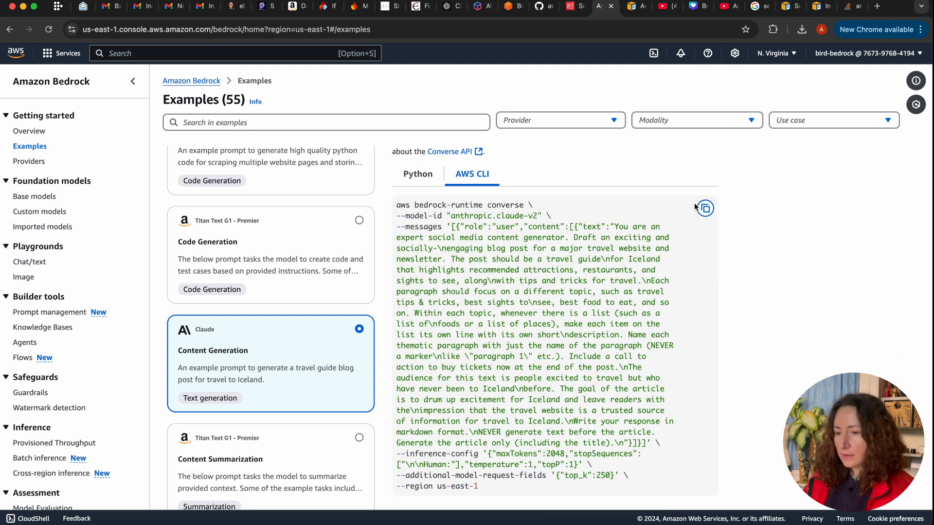
left_click(704, 208)
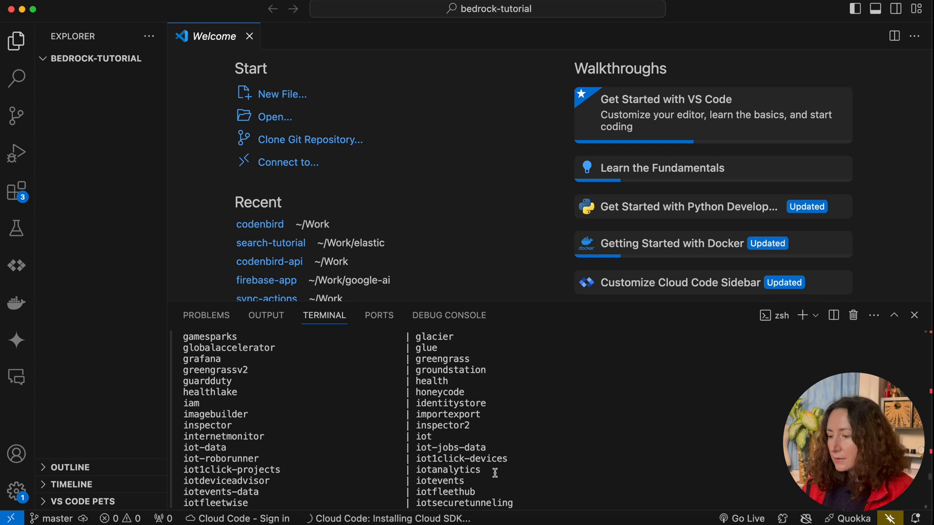
Run the pasted aws bedrock-runtime converse command and view the invalid choice error
key("Enter")
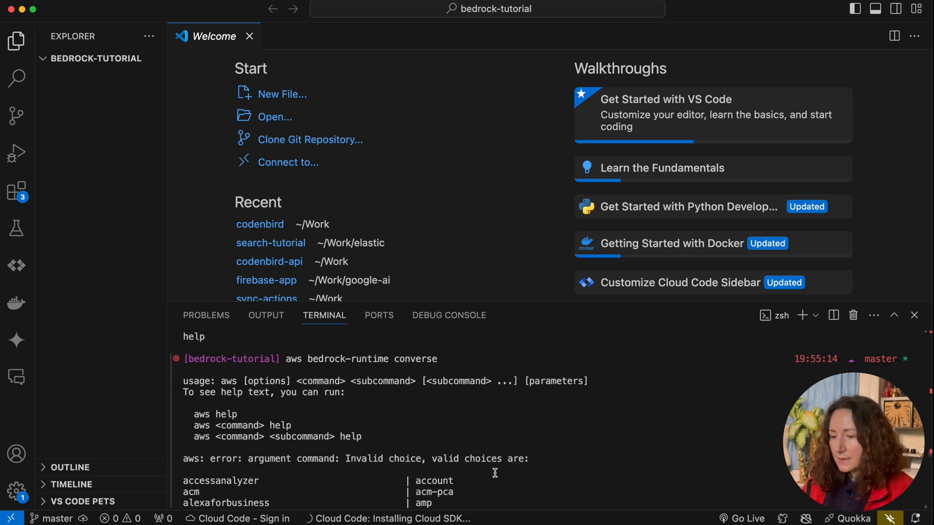
scroll("down", 3)
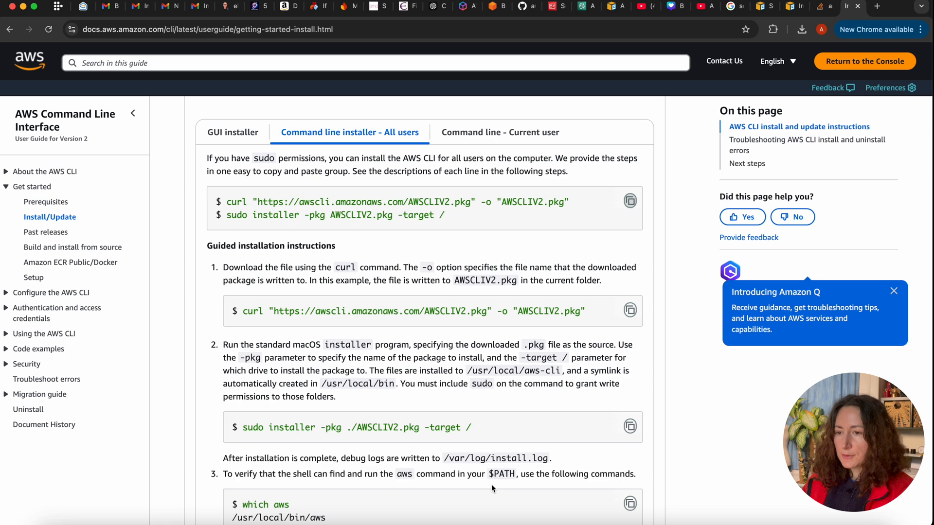
mouse_move(260, 232)
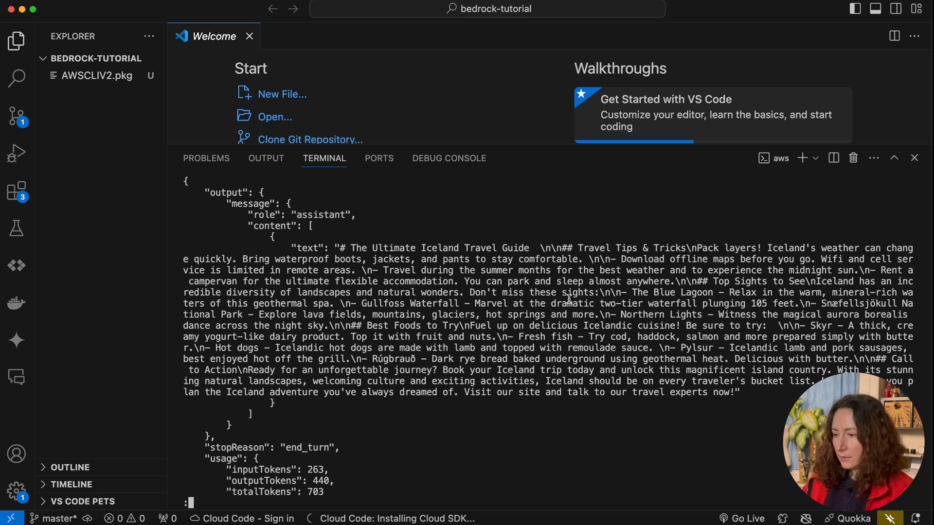
mouse_move(490, 365)
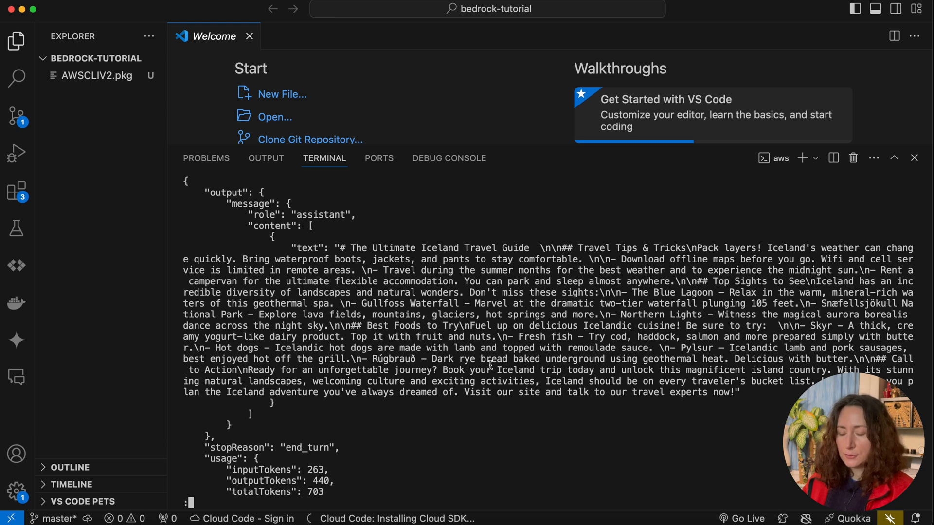
Scroll through the converse JSON response to its end, showing 13882 ms latency
scroll("down", 3)
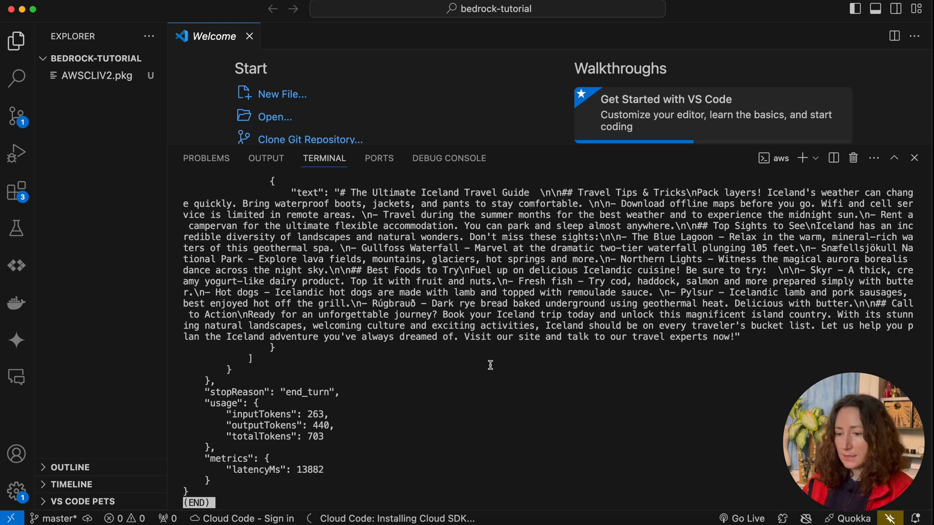